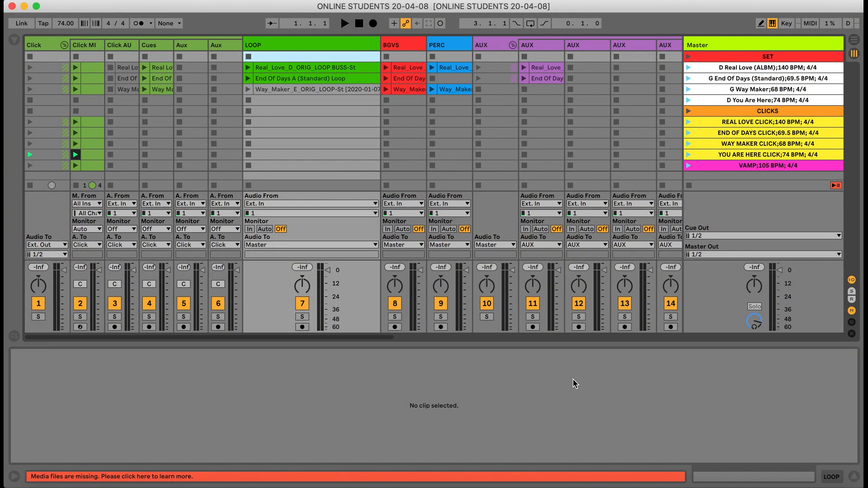
pyautogui.moveTo(566, 176)
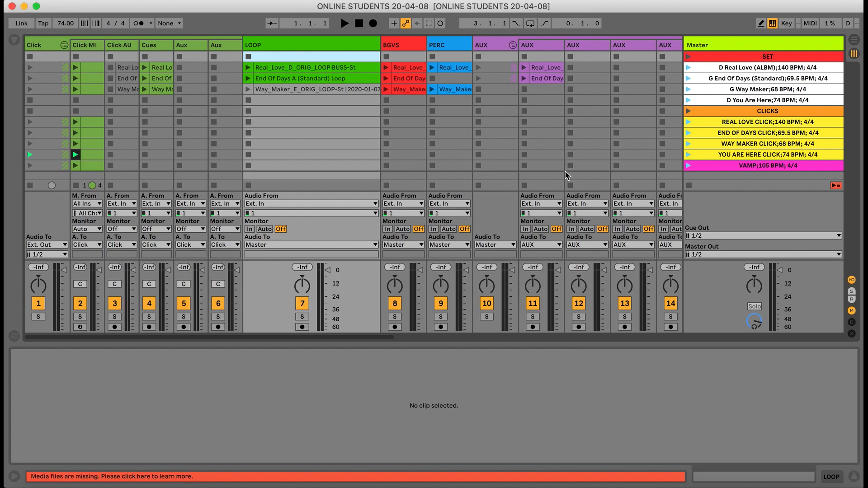
pyautogui.moveTo(375, 55)
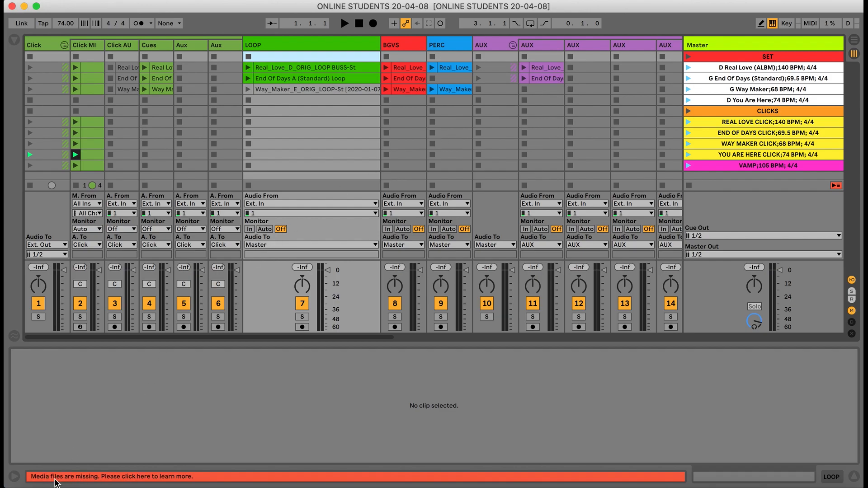
# - Show the Missing Media Files details from the red status-bar warning
pyautogui.click(110, 476)
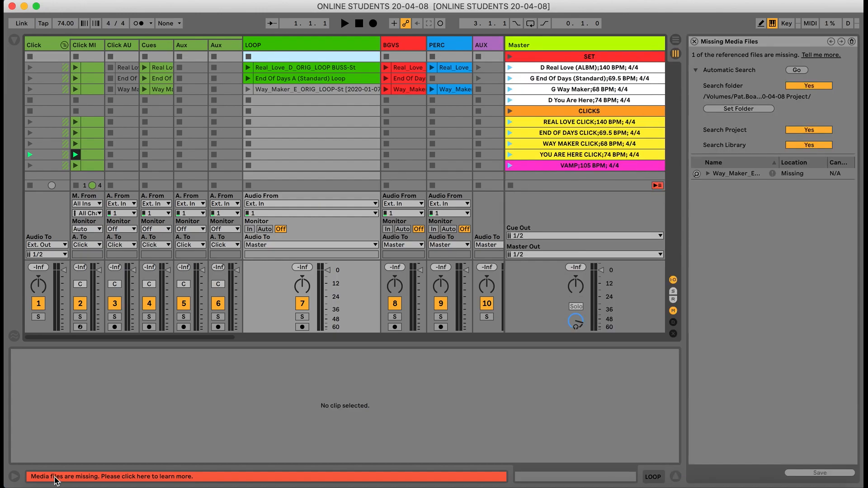
pyautogui.moveTo(798, 223)
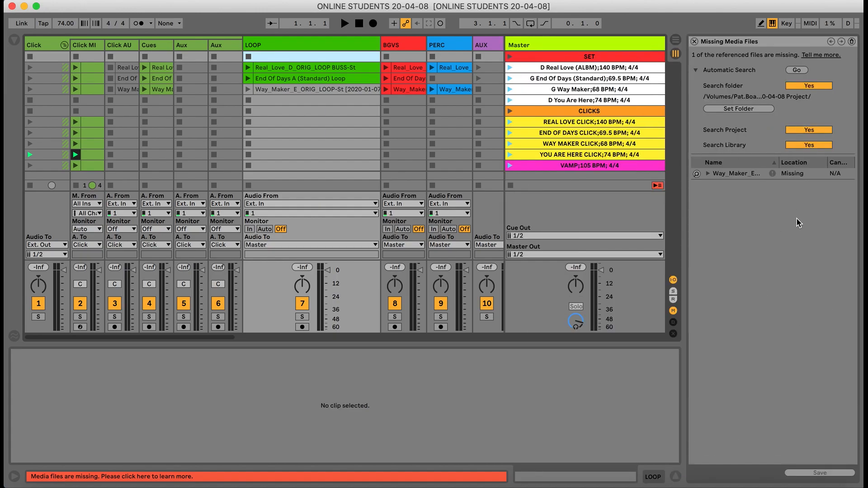
pyautogui.moveTo(764, 94)
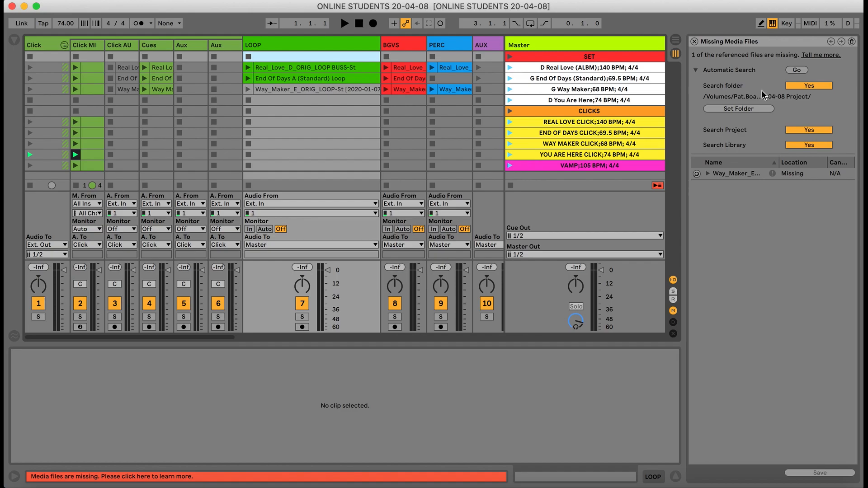
pyautogui.moveTo(781, 164)
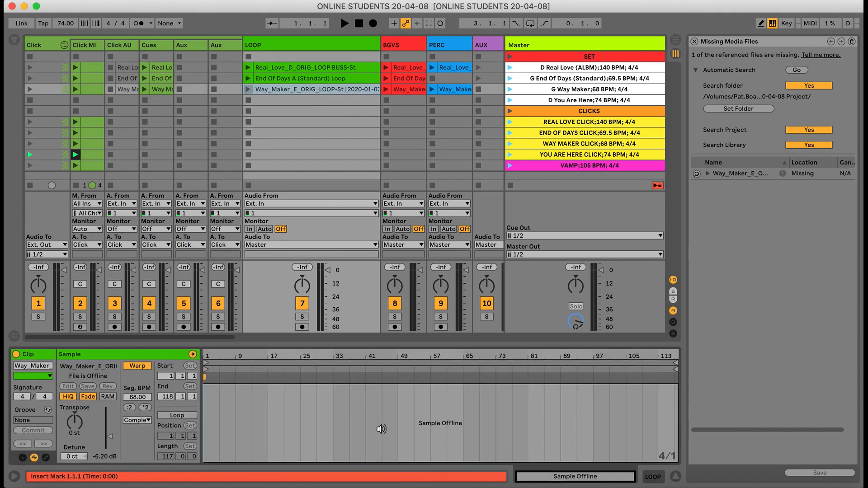
pyautogui.moveTo(424, 429)
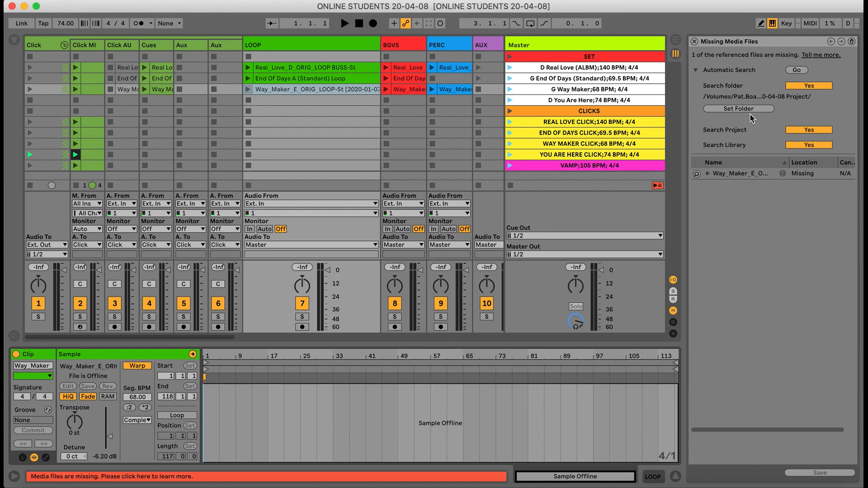
pyautogui.moveTo(738, 114)
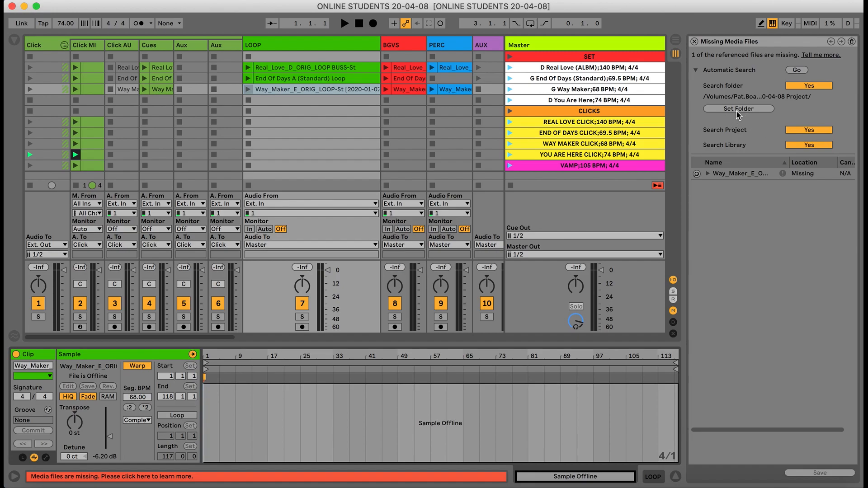
pyautogui.click(739, 109)
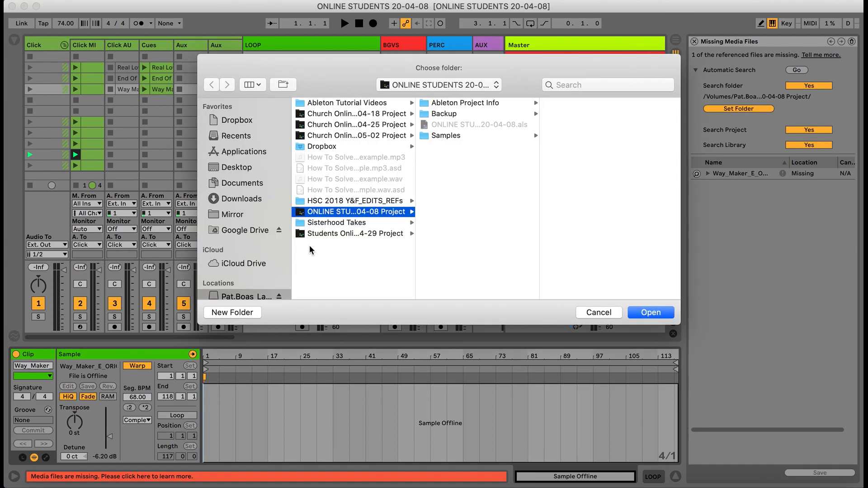
pyautogui.moveTo(248, 298)
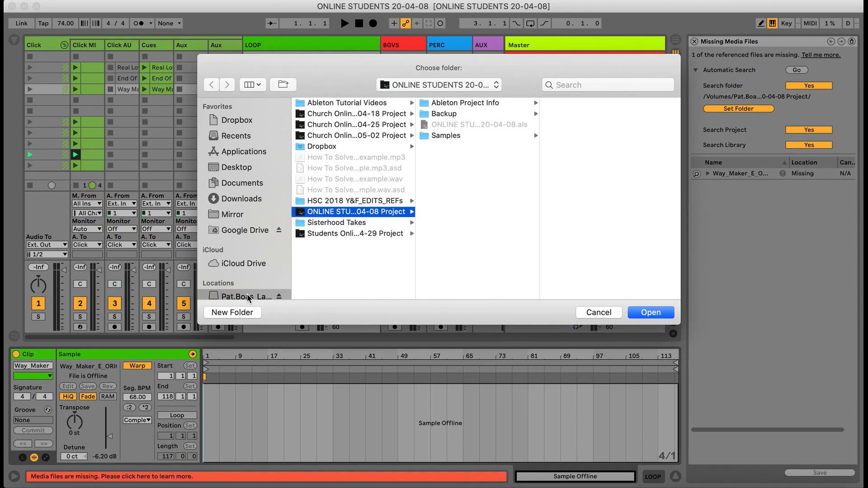
pyautogui.moveTo(492, 131)
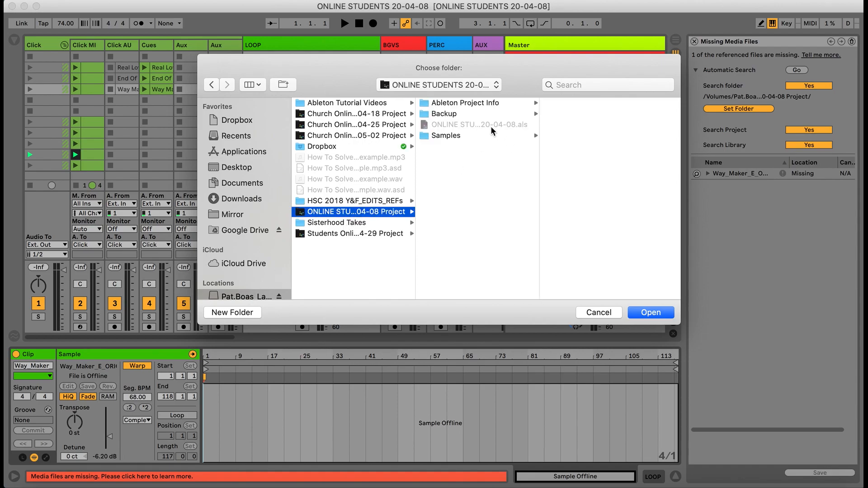
pyautogui.moveTo(443, 174)
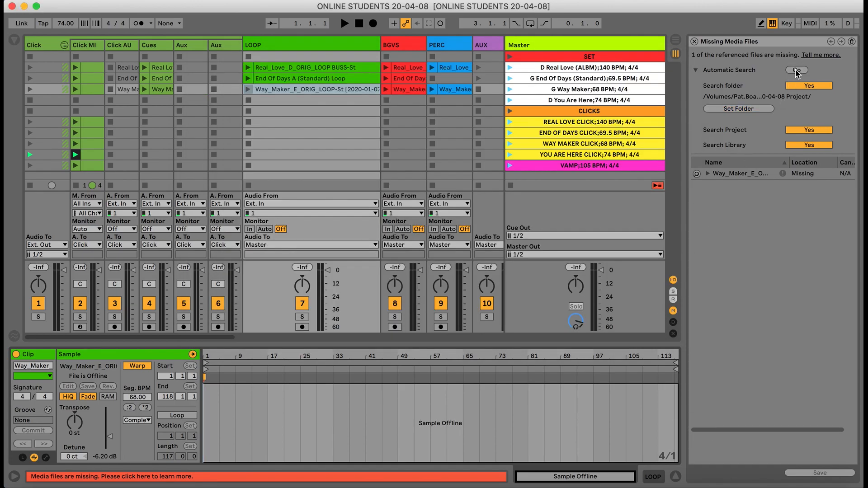
# - Run Automatic Search and accept the '4 new candidates were found' alert
pyautogui.click(796, 72)
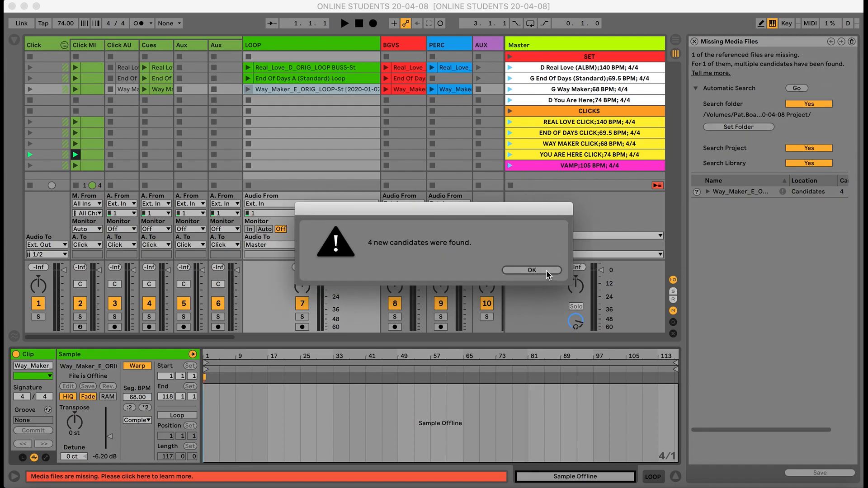
pyautogui.click(531, 271)
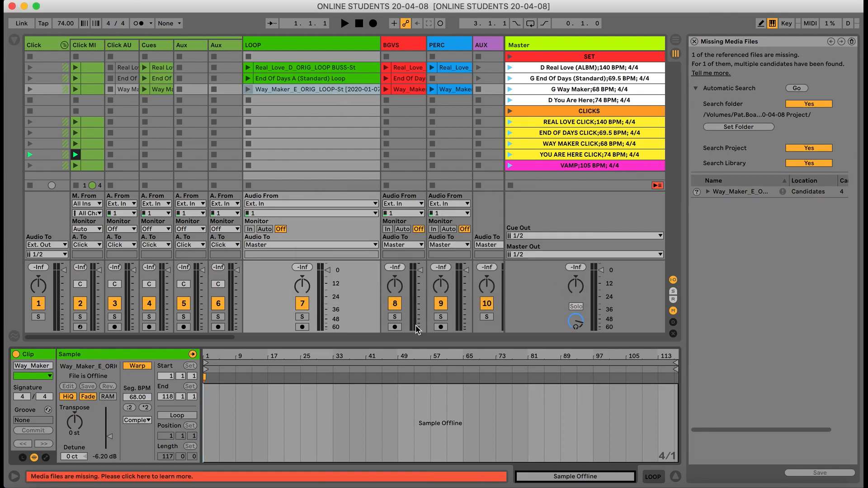
pyautogui.moveTo(732, 323)
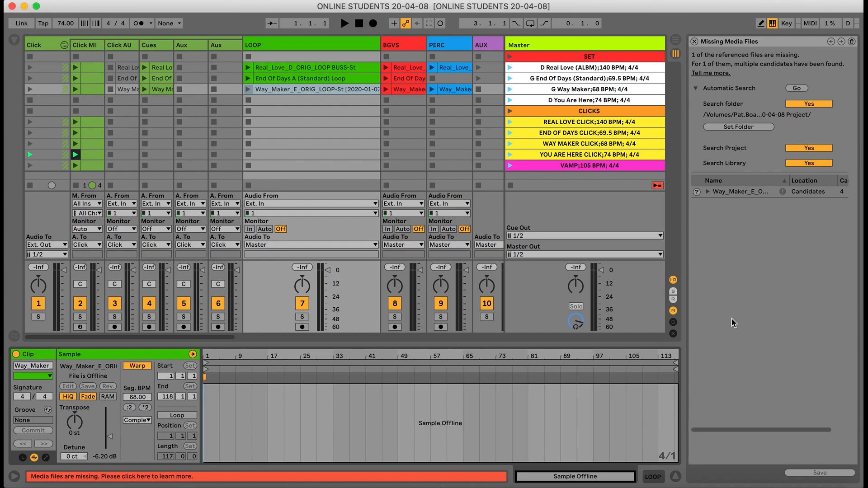
pyautogui.moveTo(768, 283)
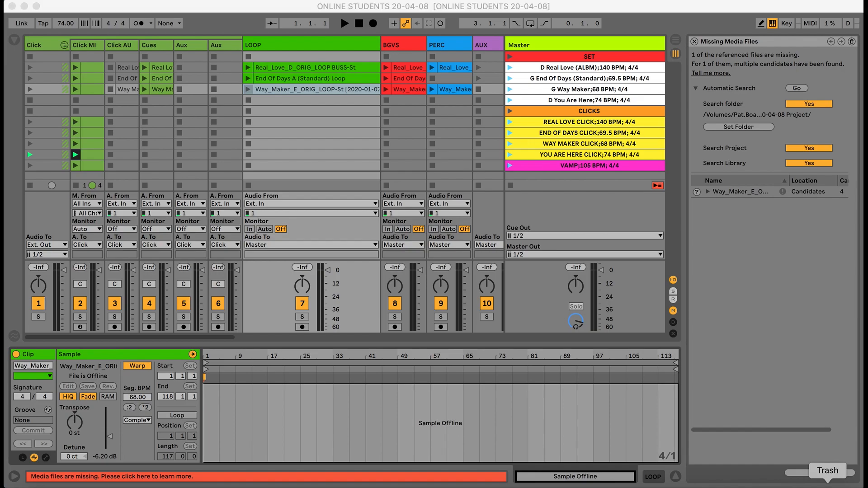
pyautogui.click(825, 471)
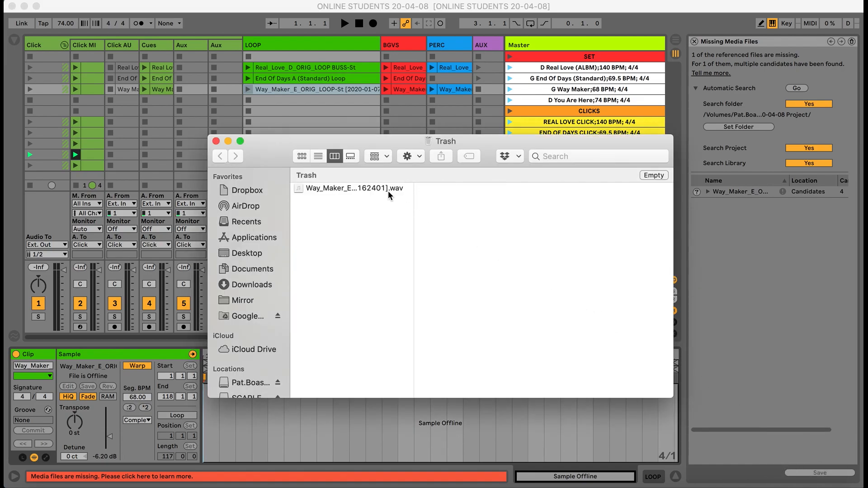
pyautogui.click(353, 188)
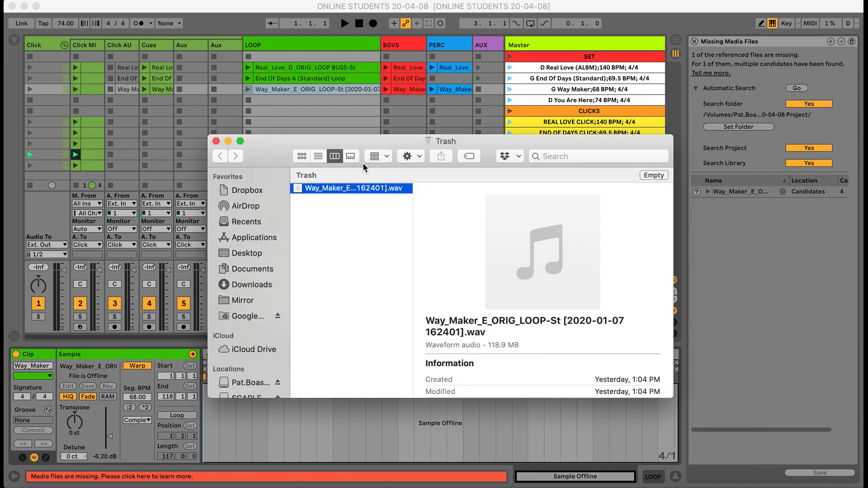
pyautogui.moveTo(233, 250)
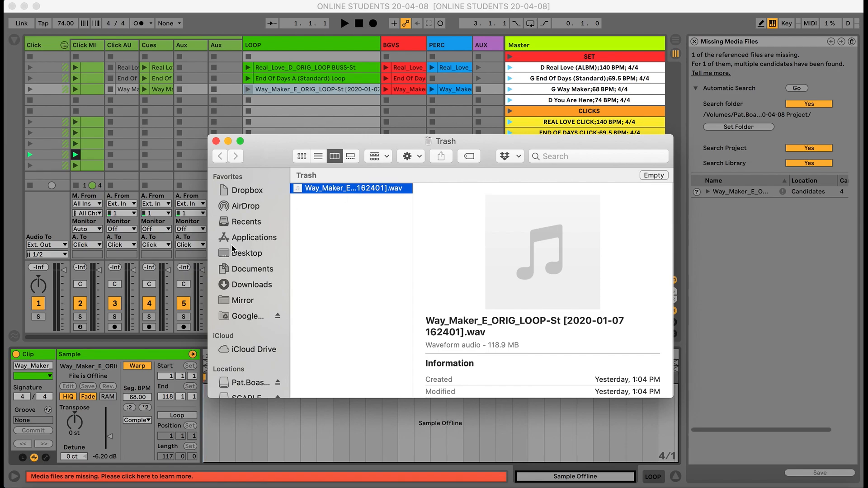
pyautogui.click(250, 383)
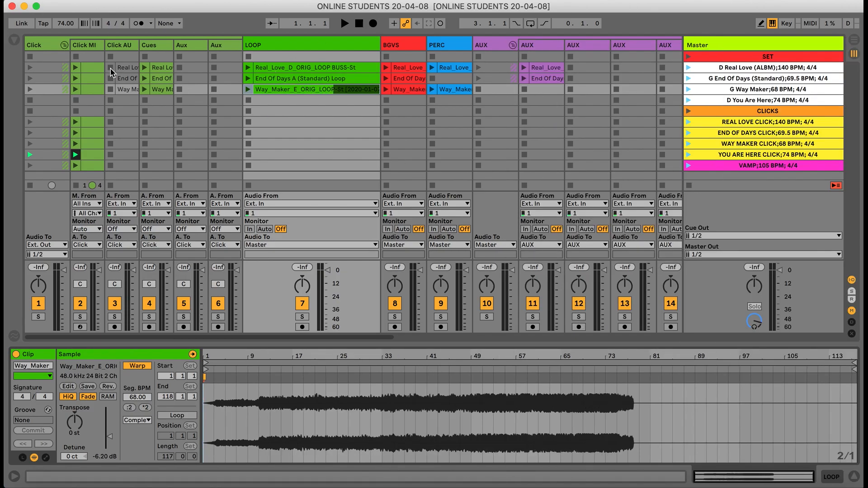
# - Show Live's browser on the Pat.Boas_LaCie drive with the Dropbox folder expanded
pyautogui.click(11, 43)
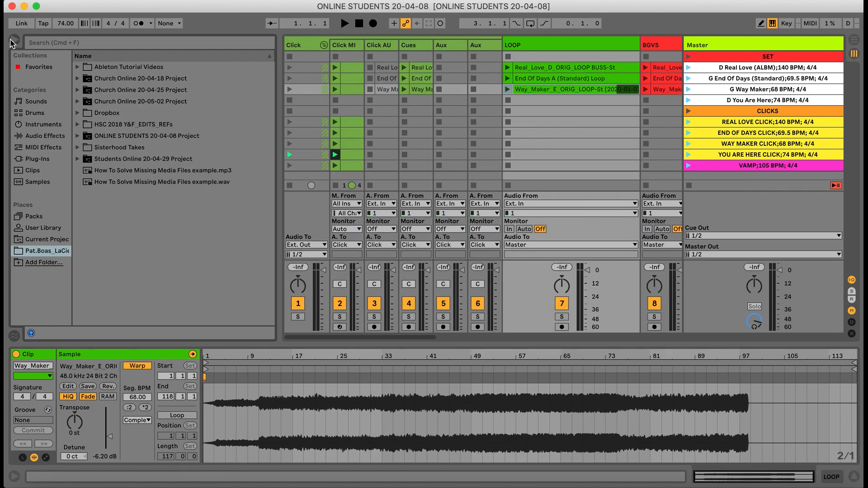
pyautogui.click(78, 112)
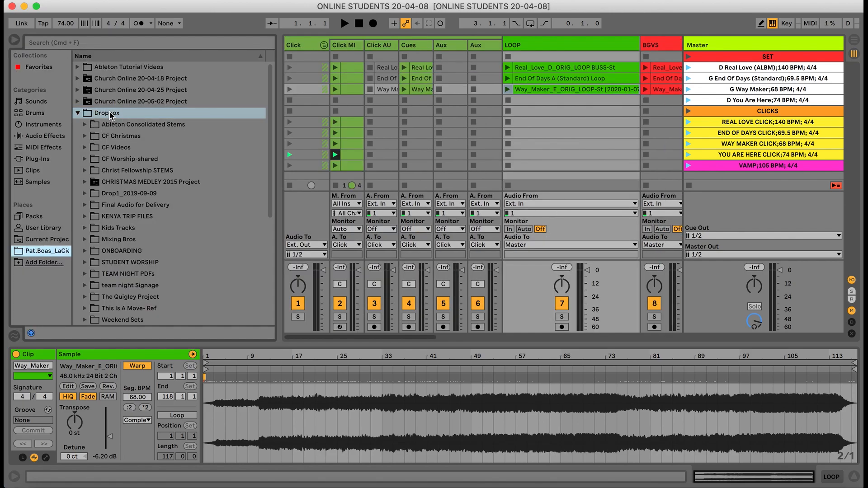
pyautogui.moveTo(91, 130)
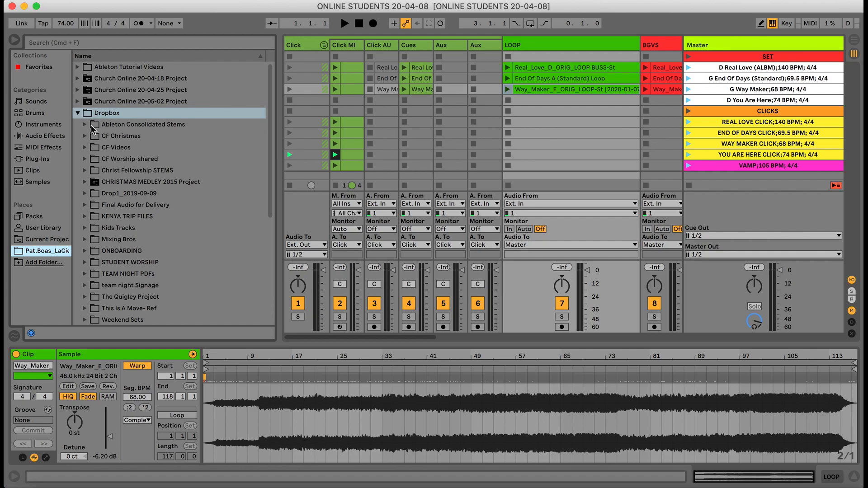
# - Expand Way Maker > WayMaker_ALBM_G.als > LOOP and select the Way Maker loop sample
pyautogui.scroll(-3)
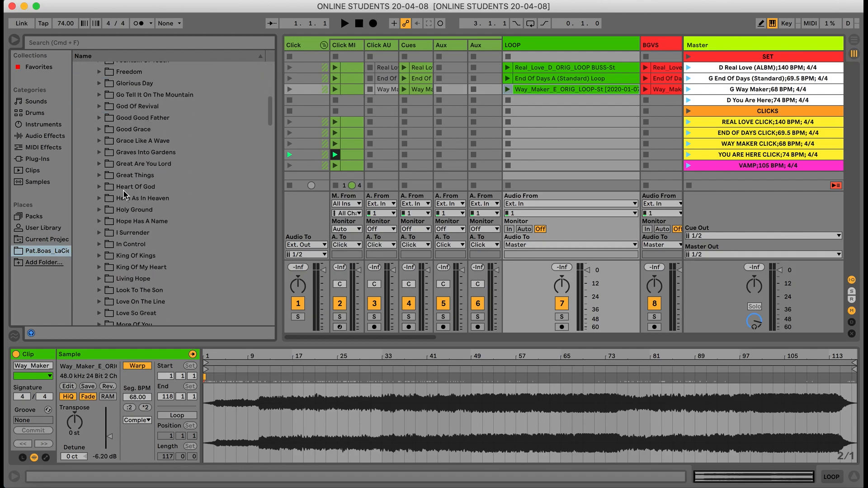
pyautogui.scroll(-3)
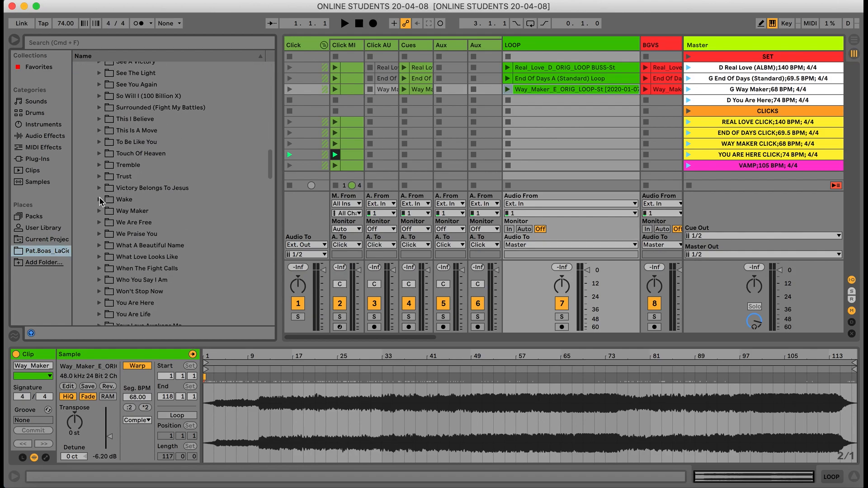
pyautogui.click(100, 210)
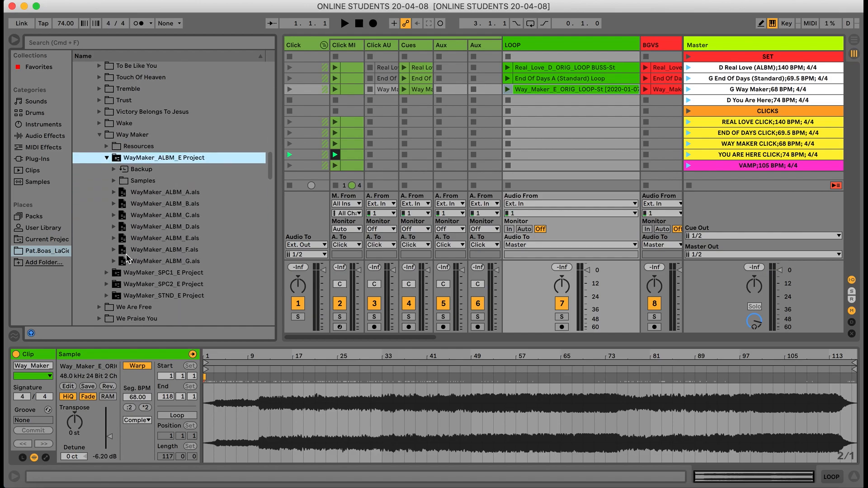
pyautogui.moveTo(117, 239)
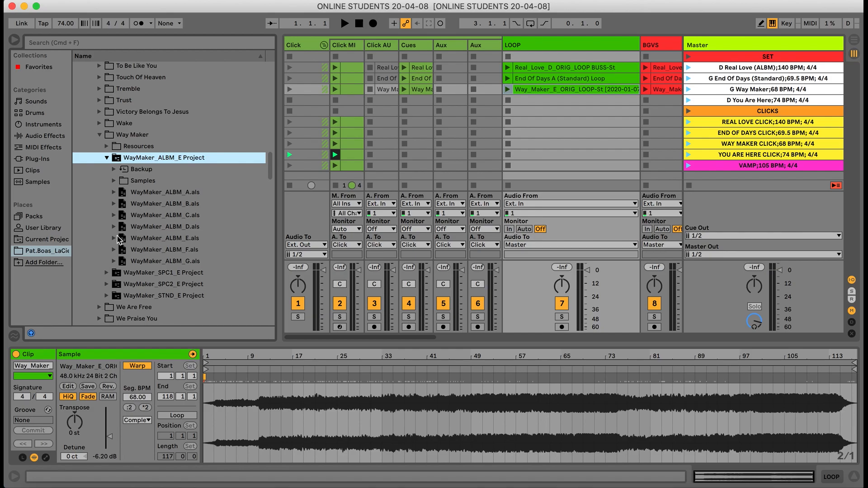
pyautogui.click(114, 261)
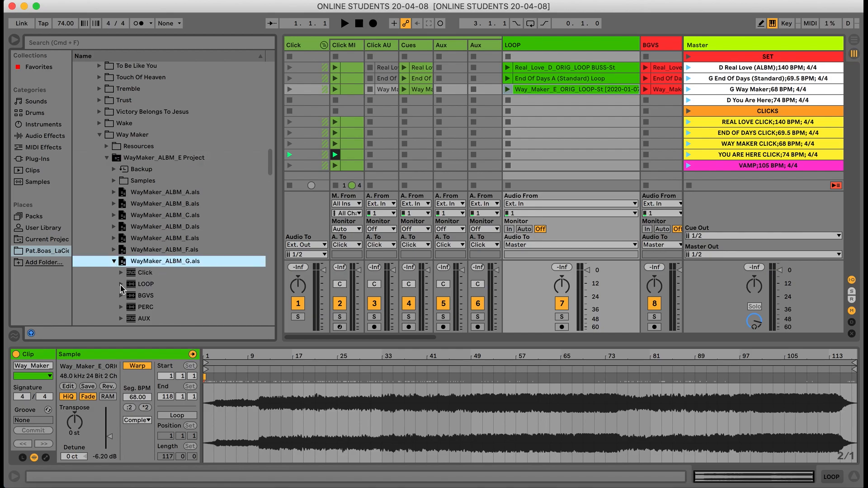
pyautogui.moveTo(126, 284)
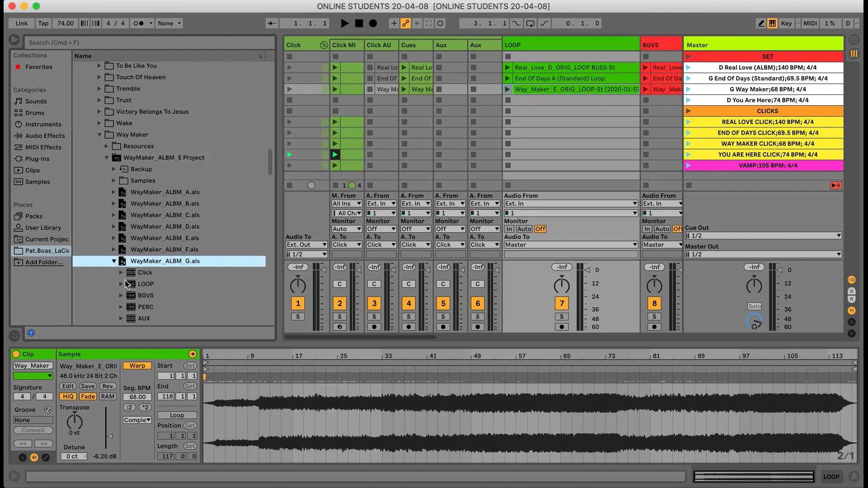
pyautogui.click(146, 283)
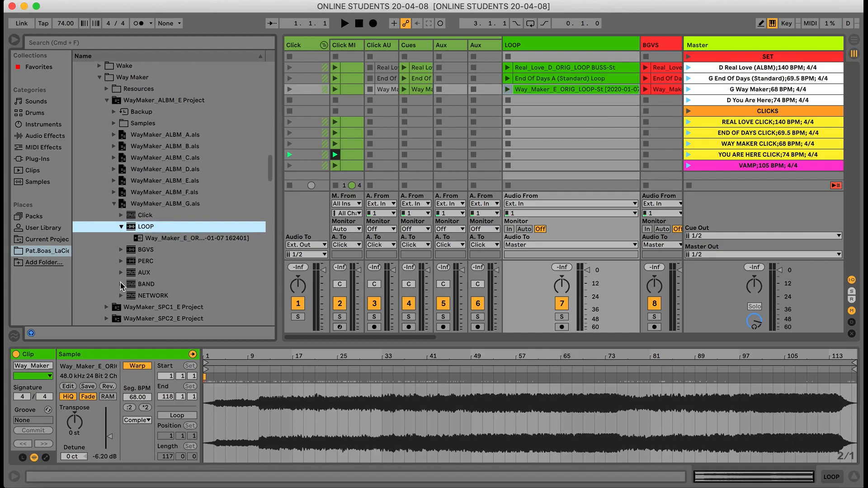
pyautogui.click(193, 238)
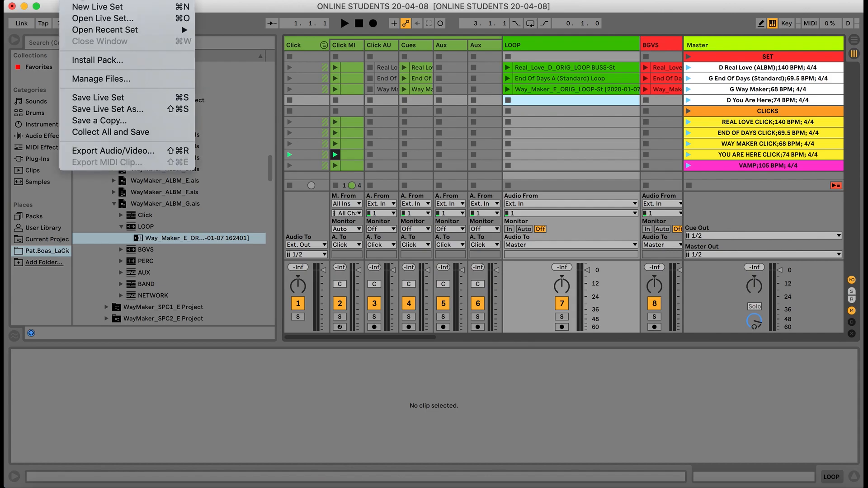
pyautogui.moveTo(111, 132)
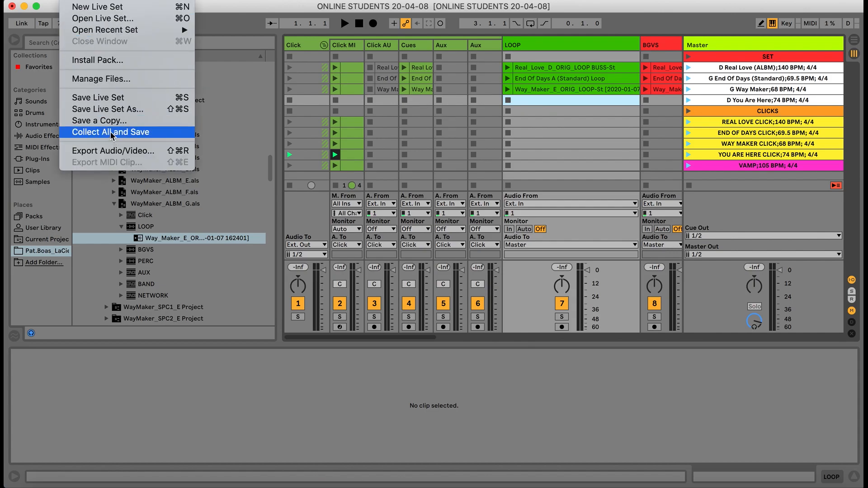
# - Collect All and Save, keeping Yes for copying used media into the project
pyautogui.click(111, 132)
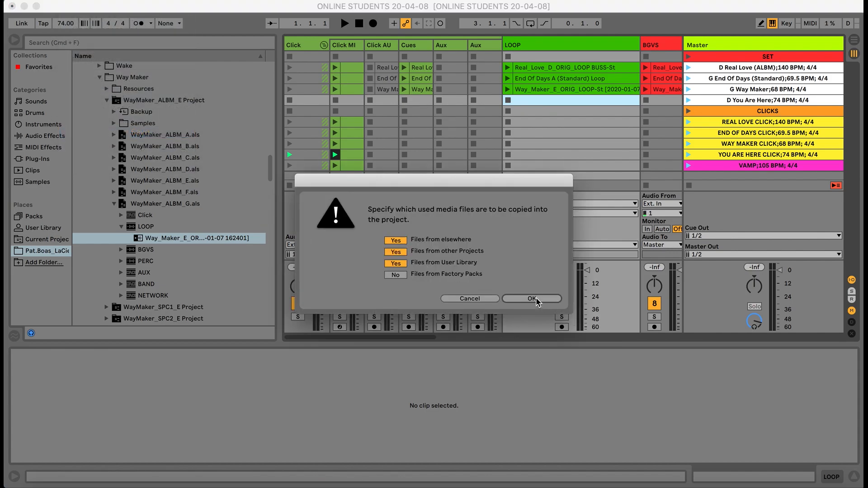
pyautogui.click(531, 298)
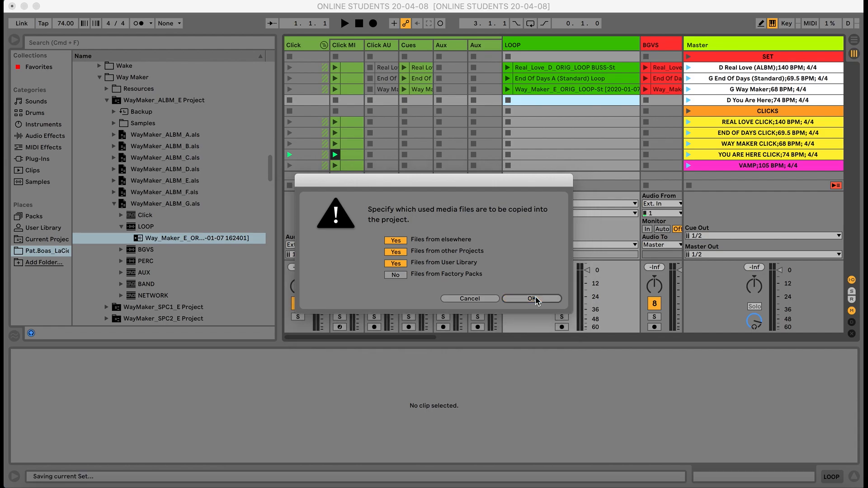
pyautogui.click(530, 299)
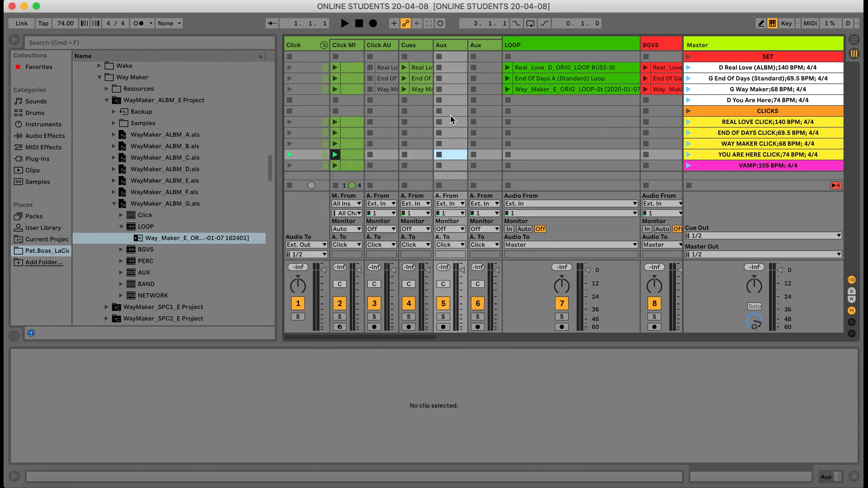